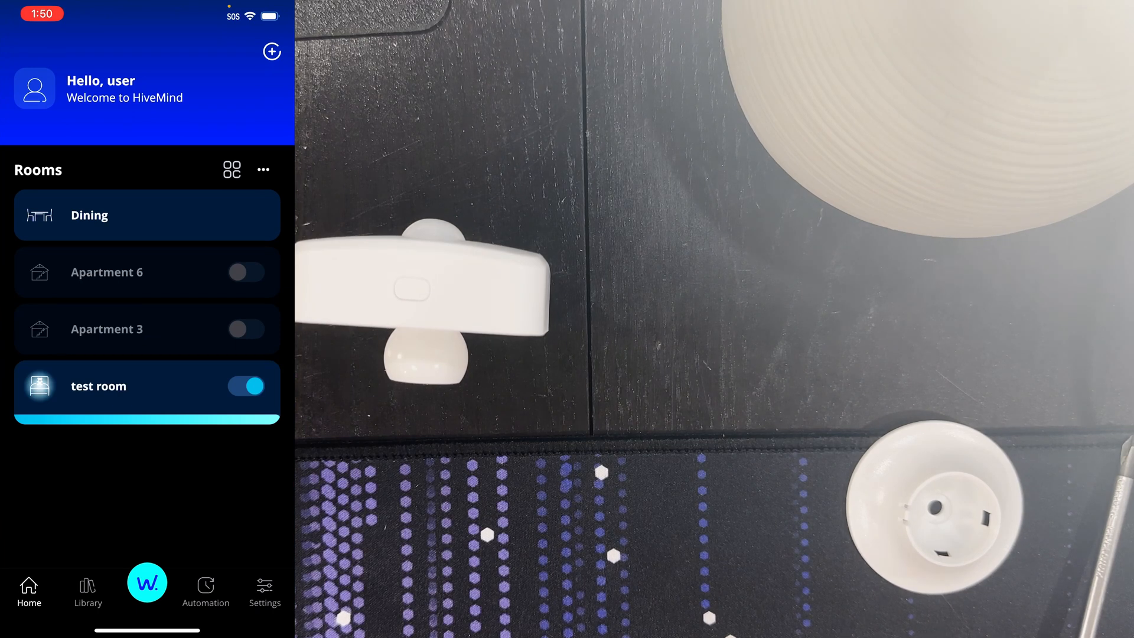
Add a new motion sensor and start pairing until the accessory is found.
{"action": "left_click", "coordinate": [271, 51]}
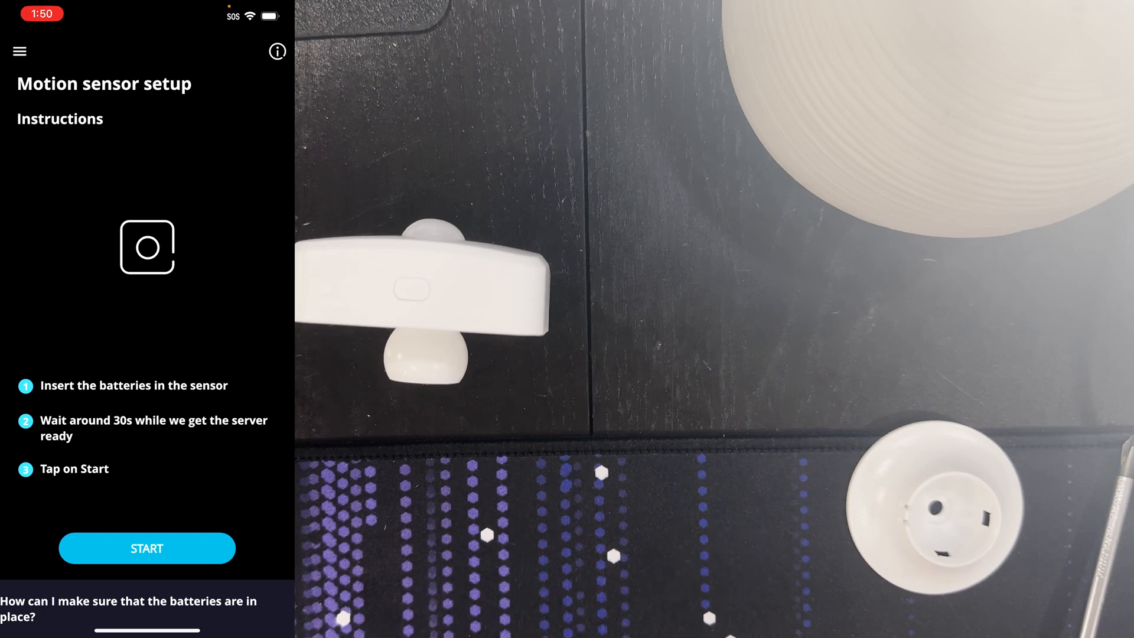
{"action": "left_click", "coordinate": [147, 547]}
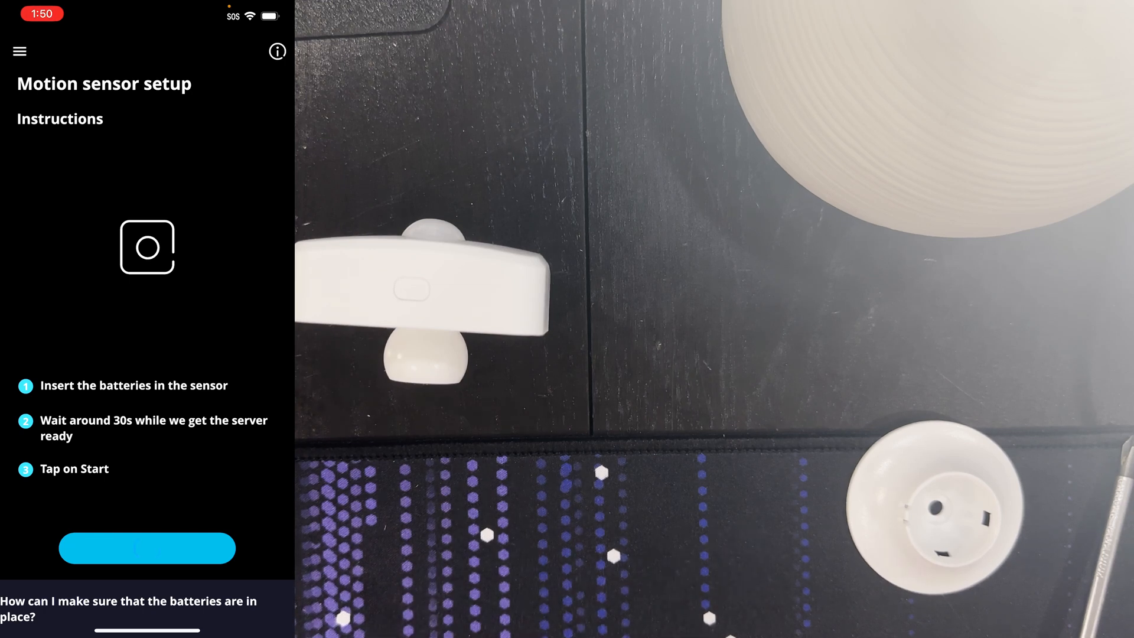
{"action": "left_click", "coordinate": [146, 547]}
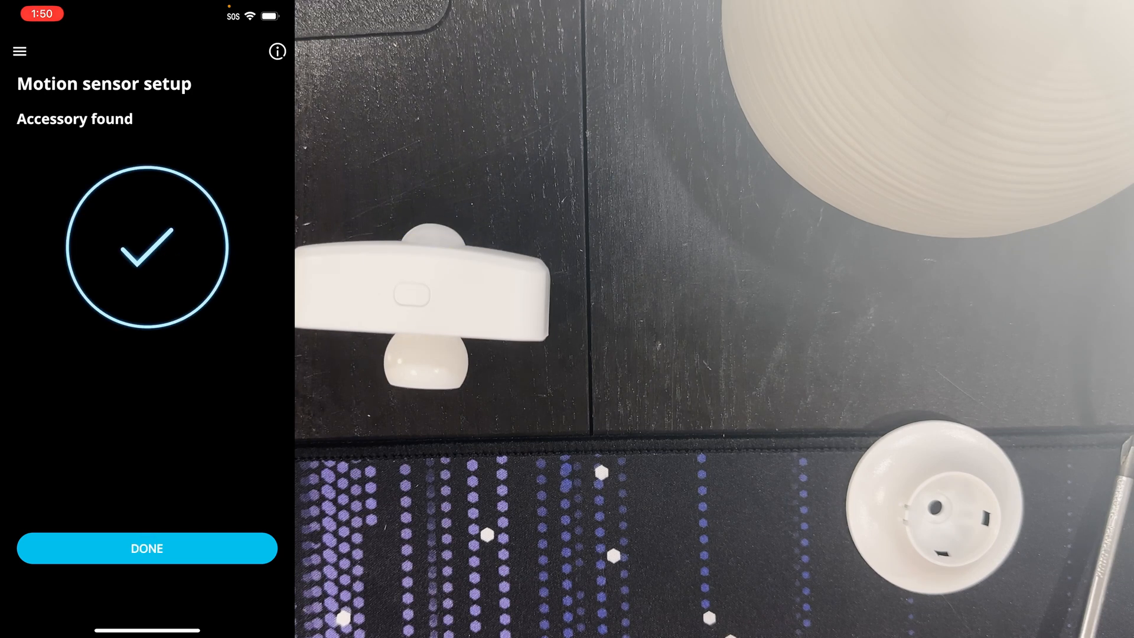
Finish setup with DONE and view the Wifi motion sensor's Phase 1 settings in test room.
{"action": "left_click", "coordinate": [146, 548]}
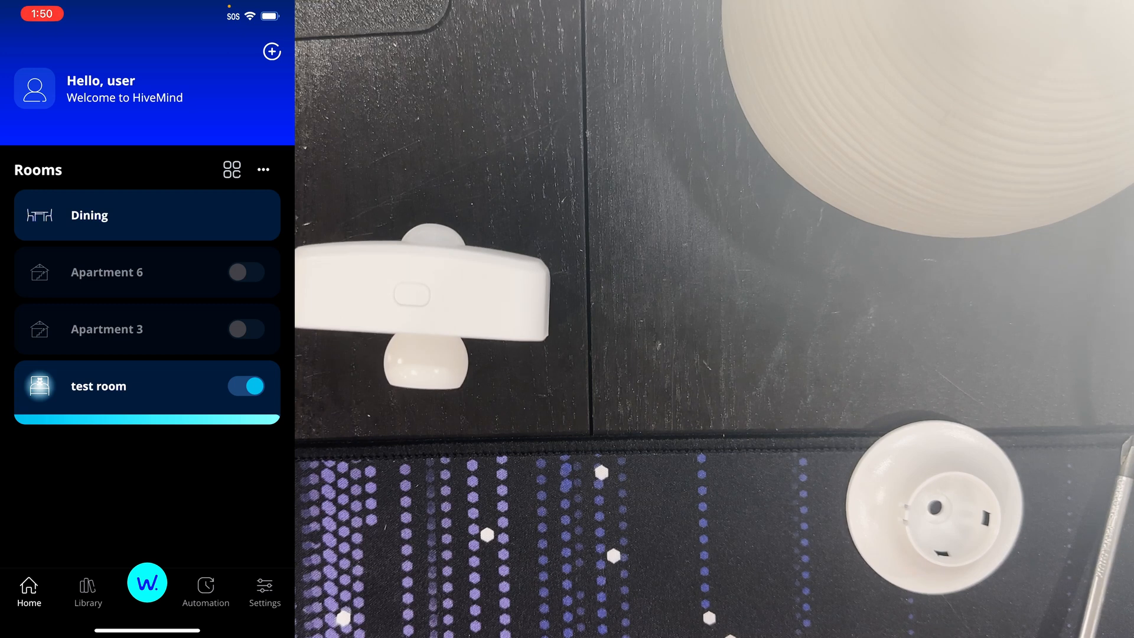
{"action": "left_click", "coordinate": [98, 385]}
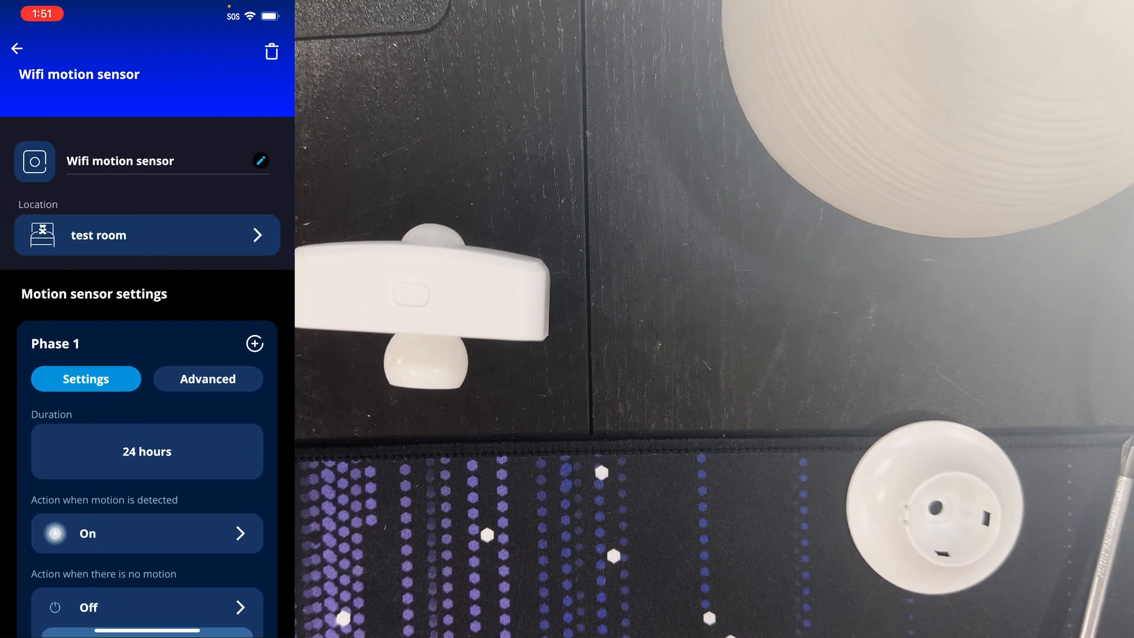
{"action": "scroll", "scroll_direction": "up", "scroll_amount": 3}
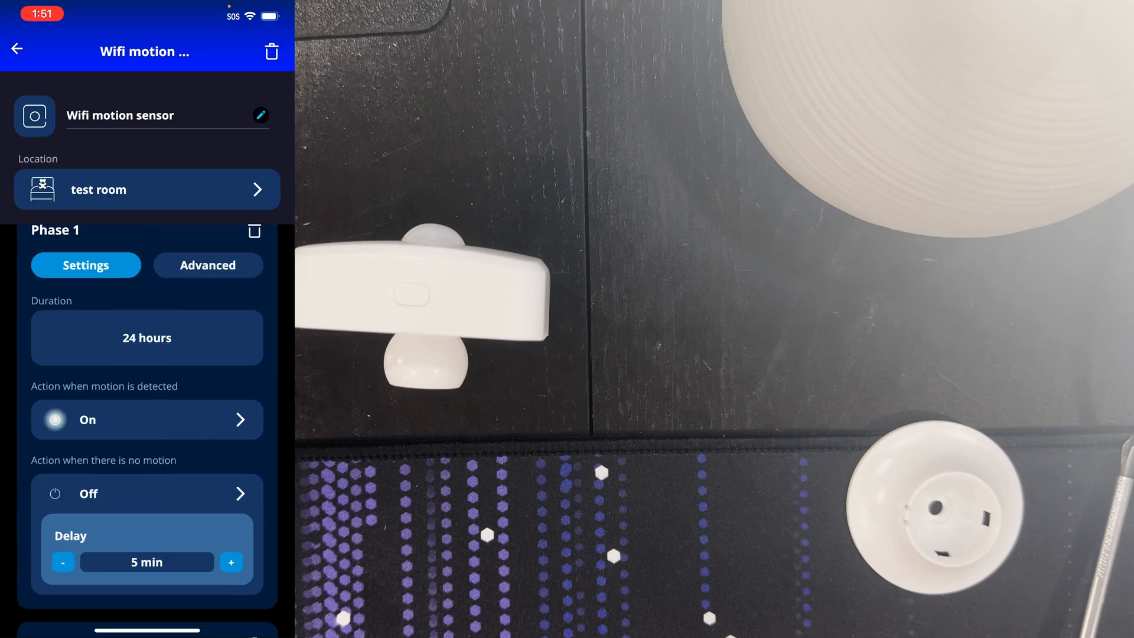
{"action": "scroll", "scroll_direction": "down", "scroll_amount": 3}
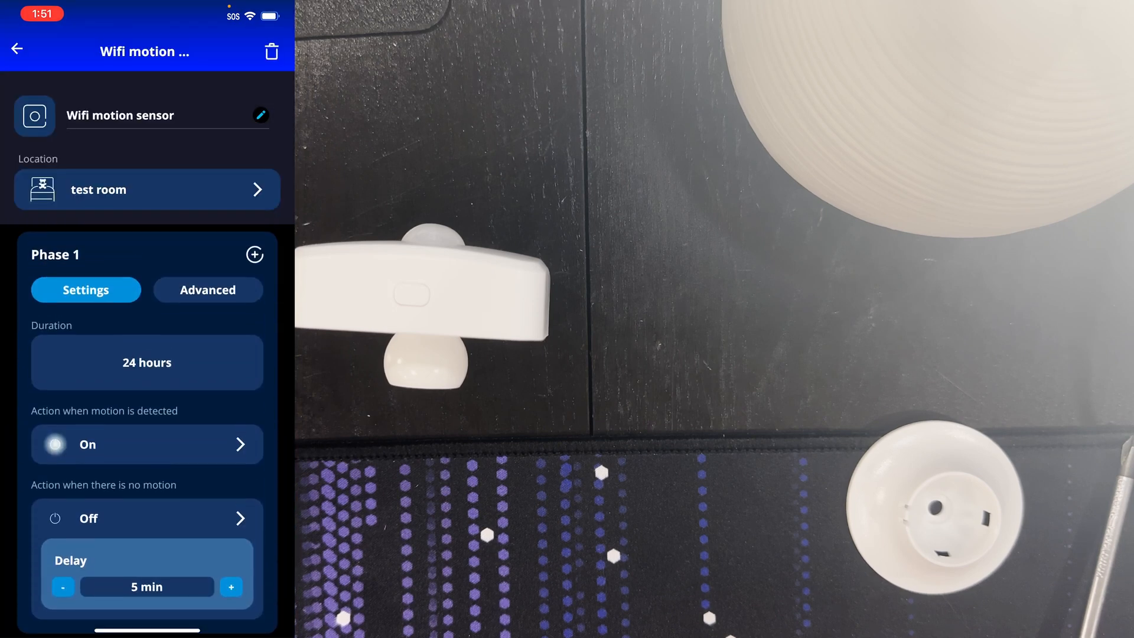
{"action": "scroll", "scroll_direction": "up", "scroll_amount": 3}
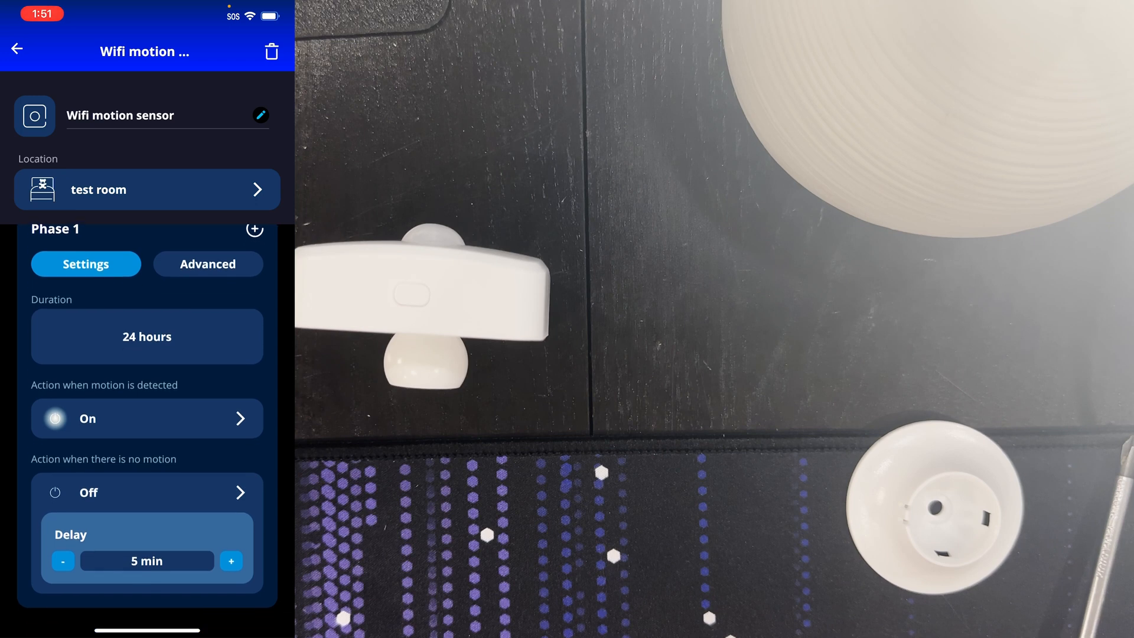
{"action": "left_click", "coordinate": [146, 419]}
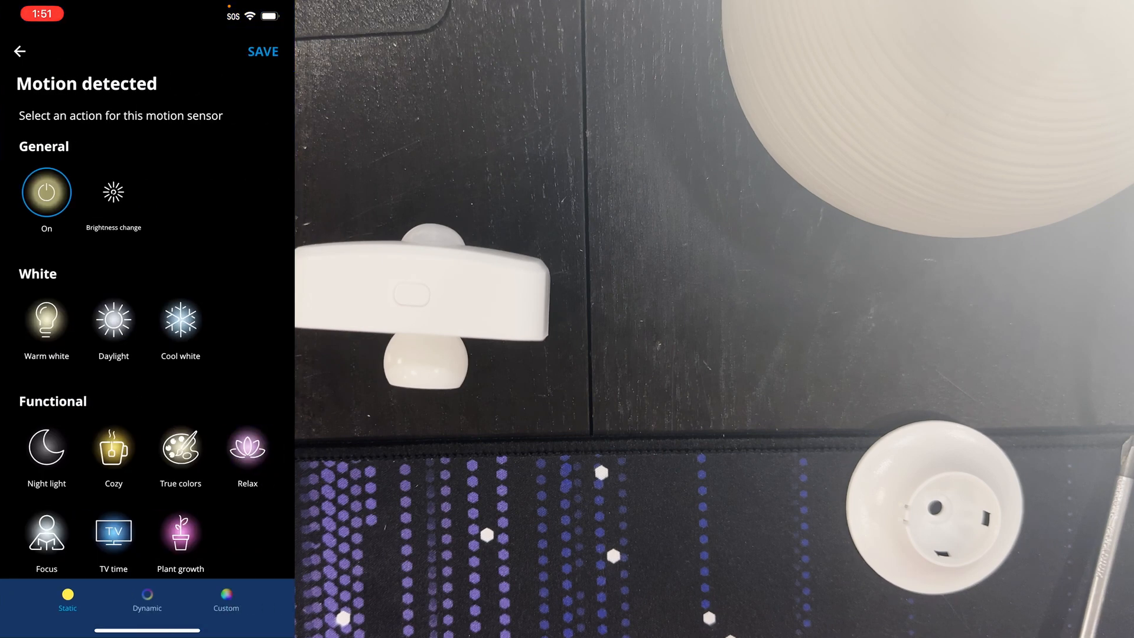
{"action": "left_click", "coordinate": [46, 319]}
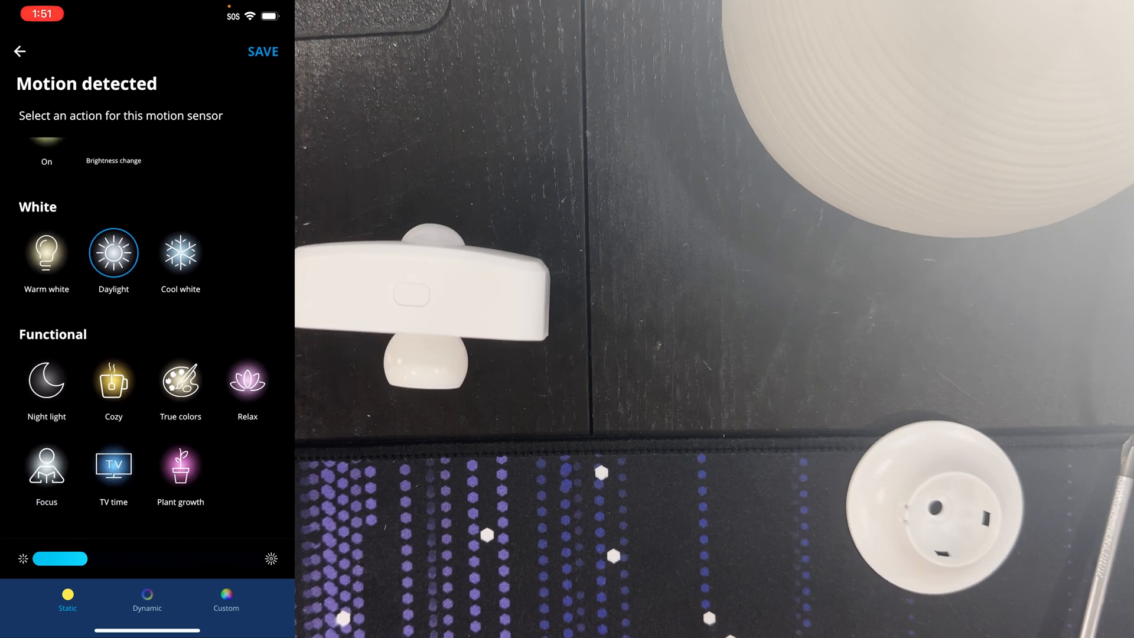
{"action": "left_click", "coordinate": [262, 51]}
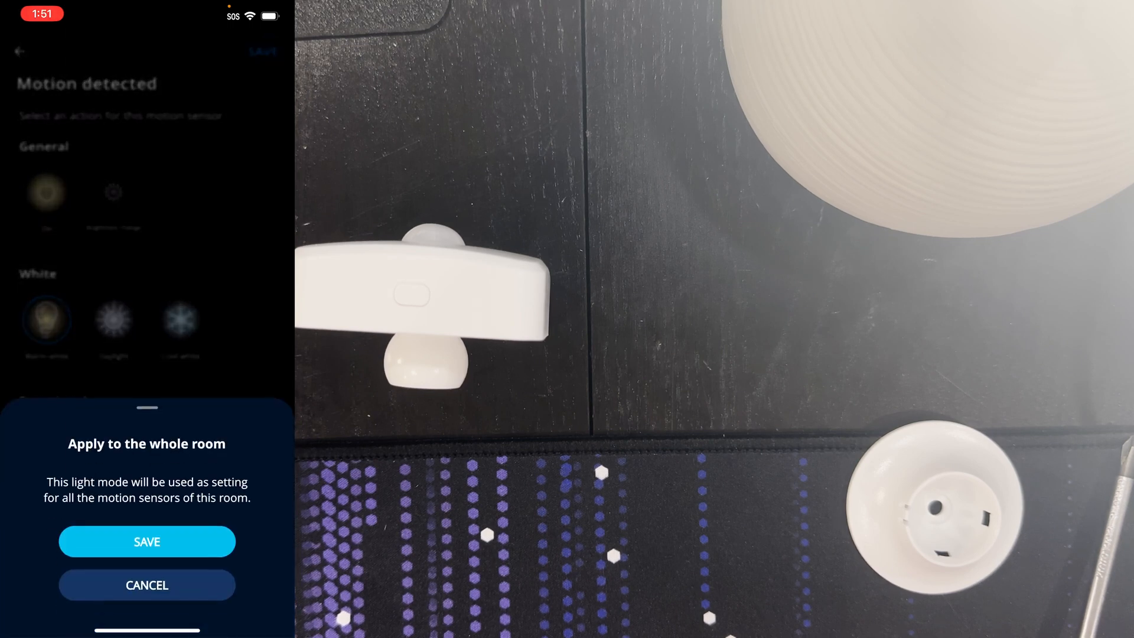
{"action": "left_click", "coordinate": [146, 541]}
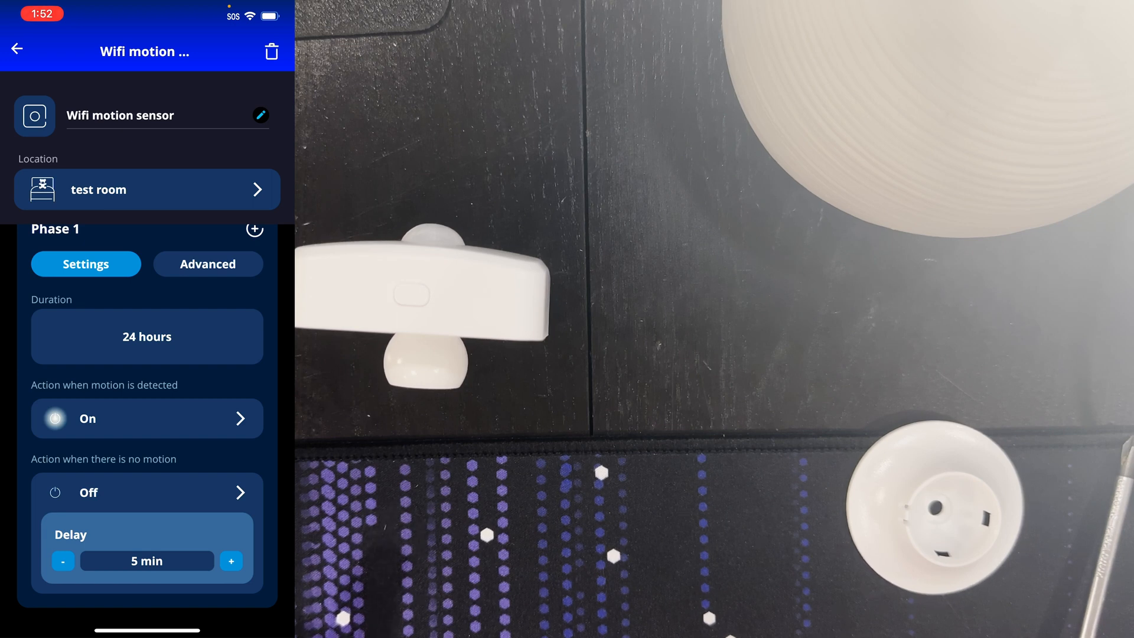
Review the no-motion action choices, leaving motion on Warm white 97% and no-motion Off.
{"action": "left_click", "coordinate": [146, 492]}
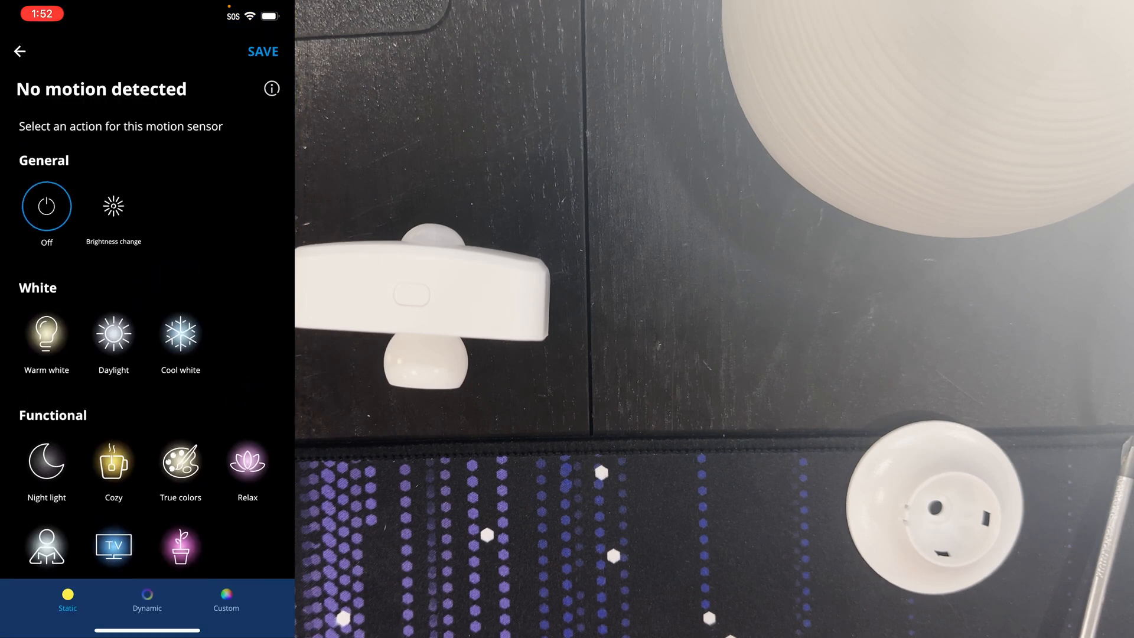
{"action": "scroll", "scroll_direction": "up", "scroll_amount": 3}
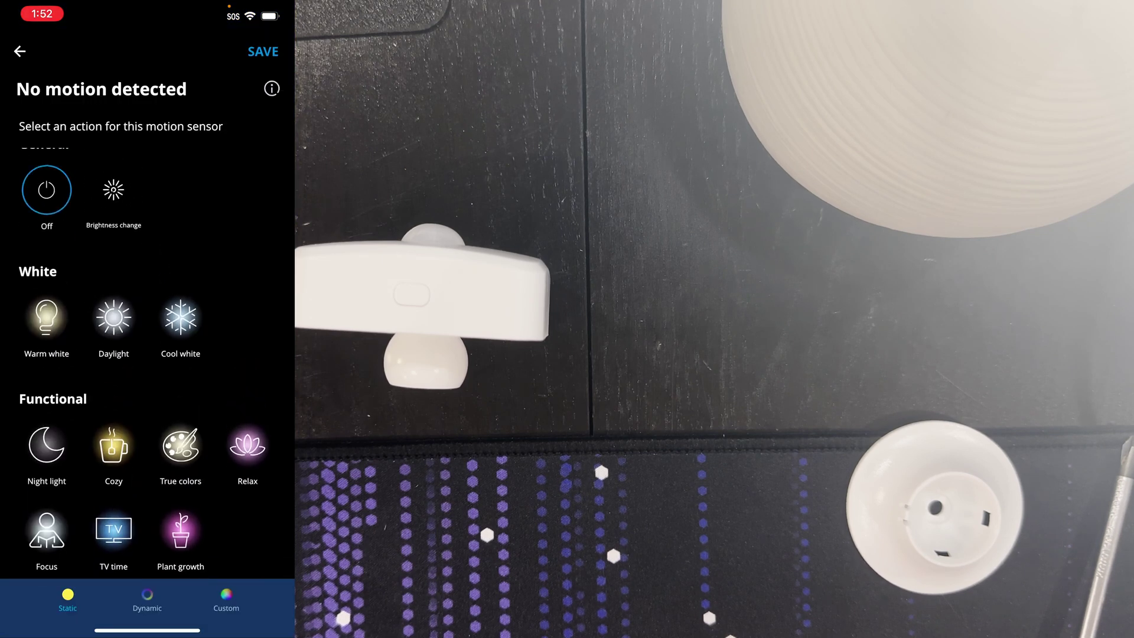
{"action": "scroll", "scroll_direction": "up", "scroll_amount": 3}
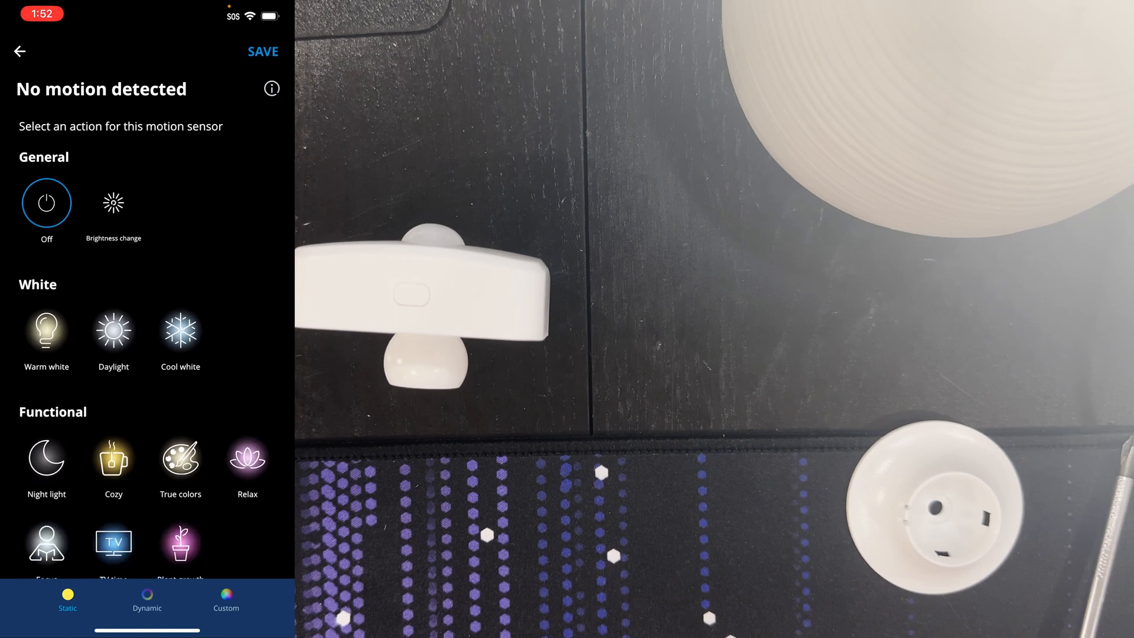
{"action": "left_click", "coordinate": [20, 51]}
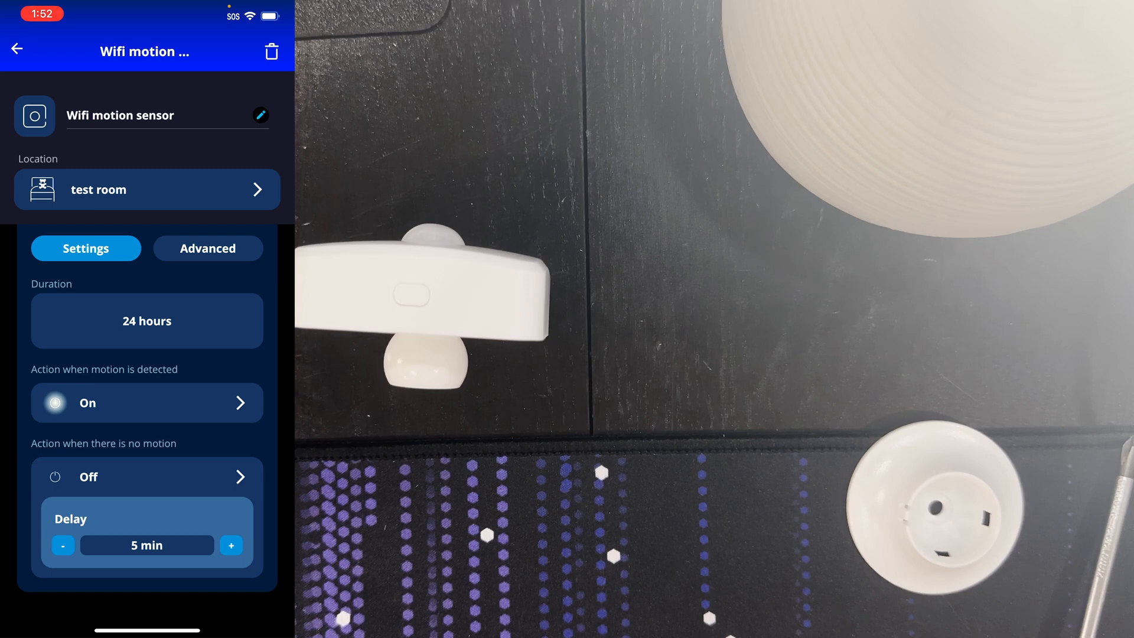
{"action": "left_click", "coordinate": [146, 476]}
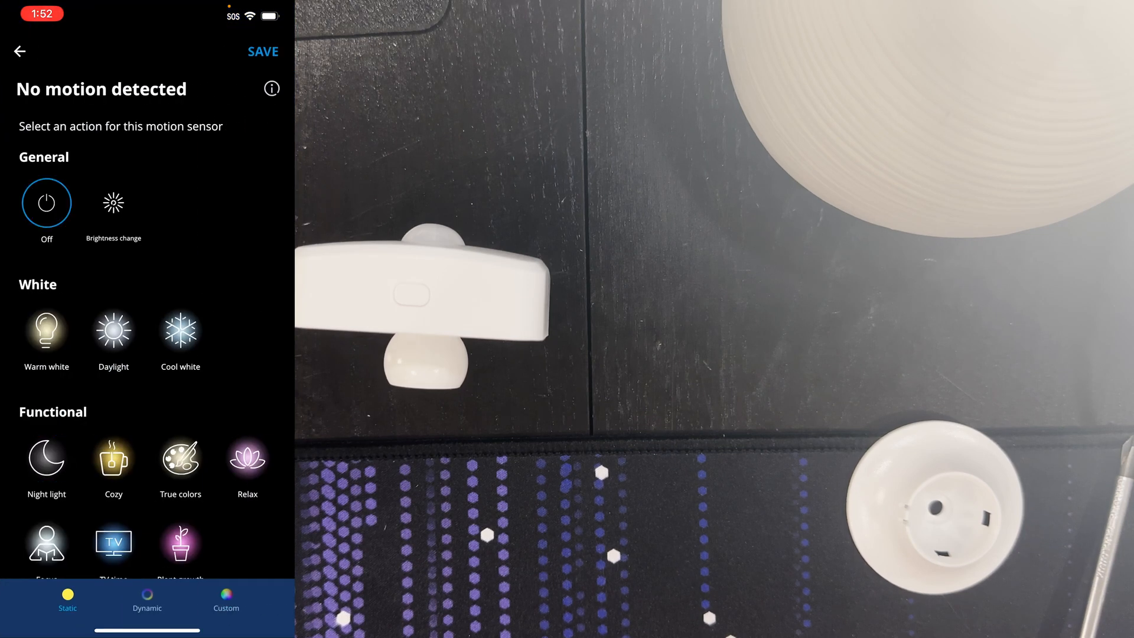
{"action": "left_click", "coordinate": [19, 51]}
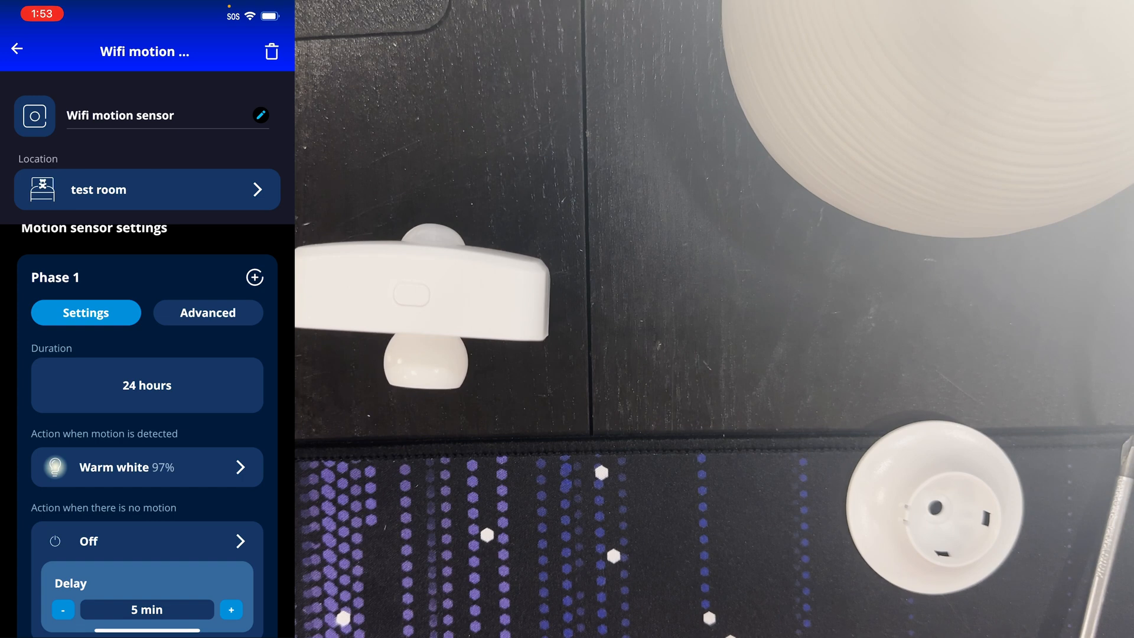
Check the Advanced manual override delay of 0 min and return to the home rooms list.
{"action": "left_click", "coordinate": [208, 312]}
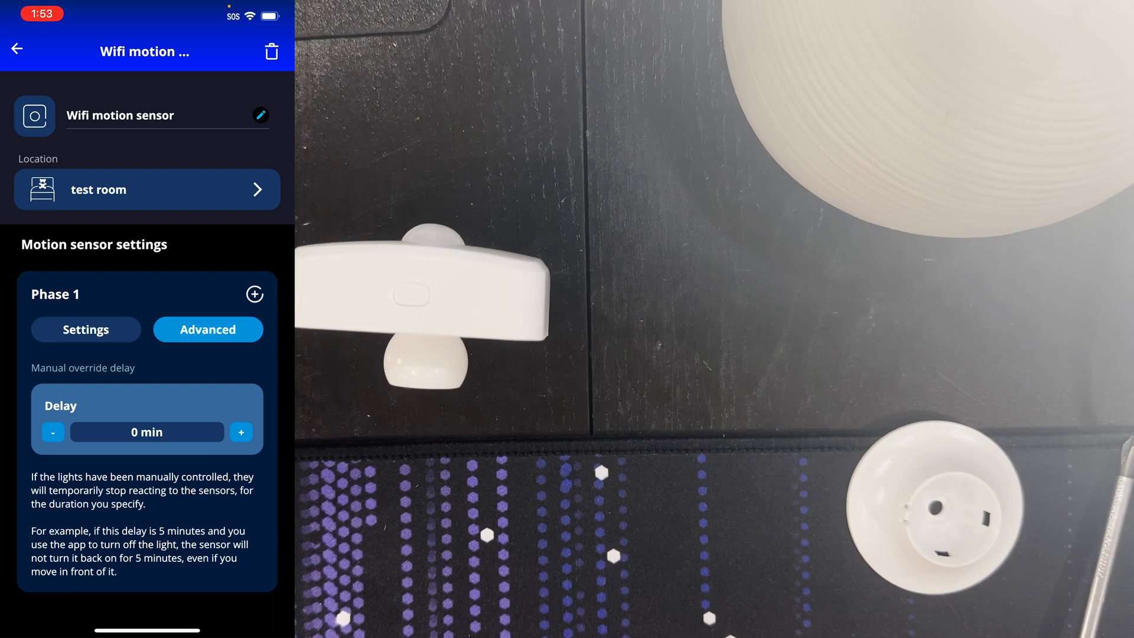
{"action": "left_click", "coordinate": [16, 50]}
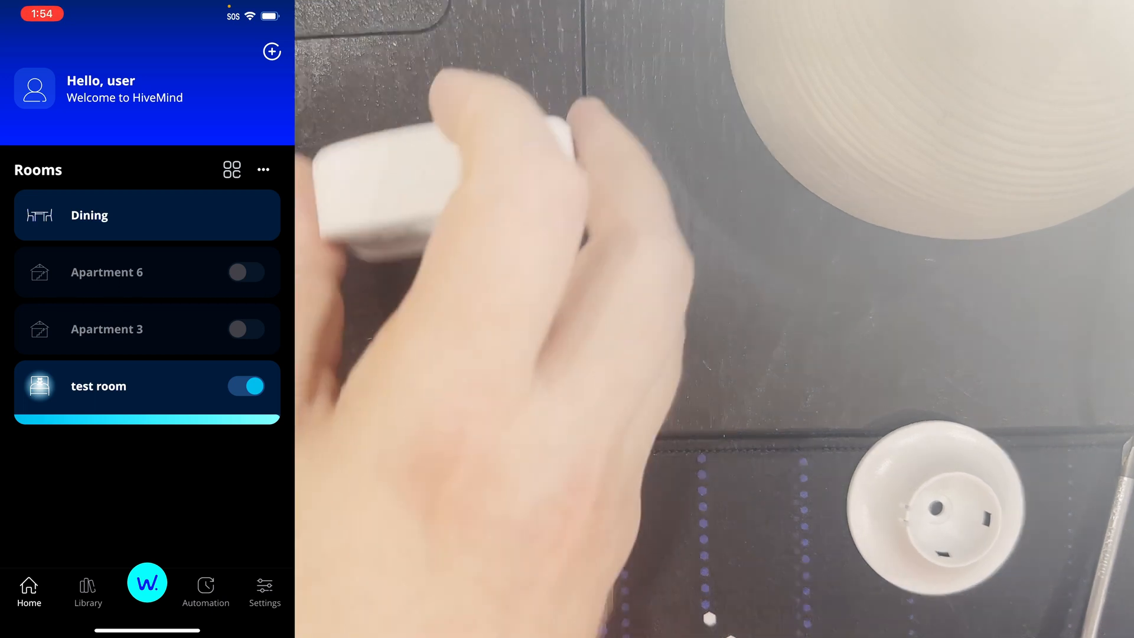
Reopen the Wifi motion sensor's settings page in test room.
{"action": "left_click", "coordinate": [146, 385]}
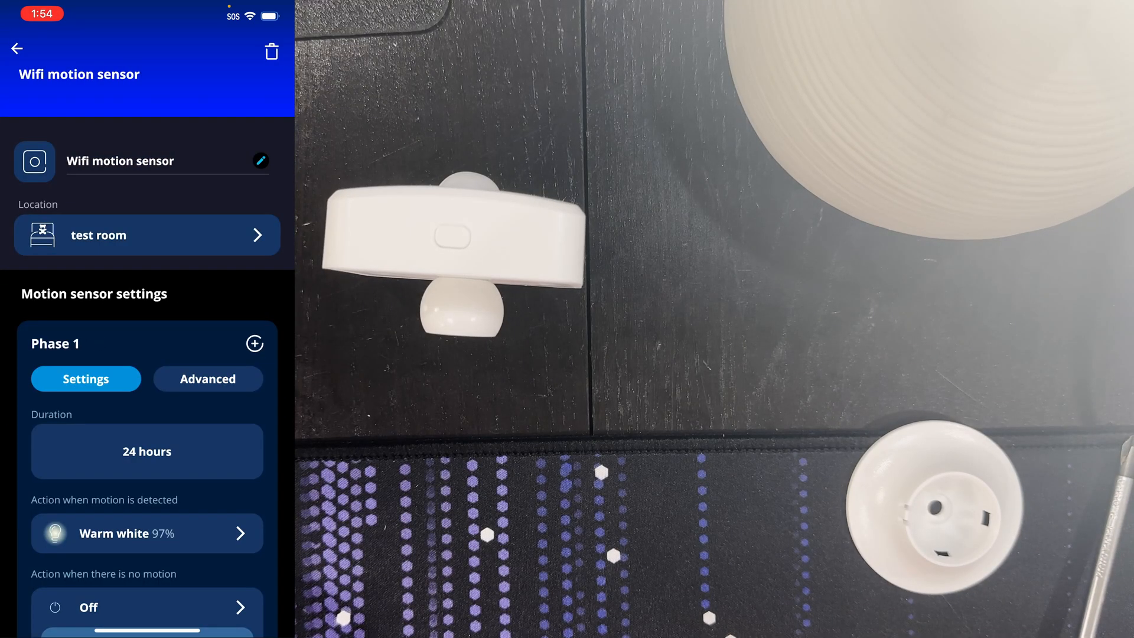
{"action": "scroll", "scroll_direction": "down", "scroll_amount": 3}
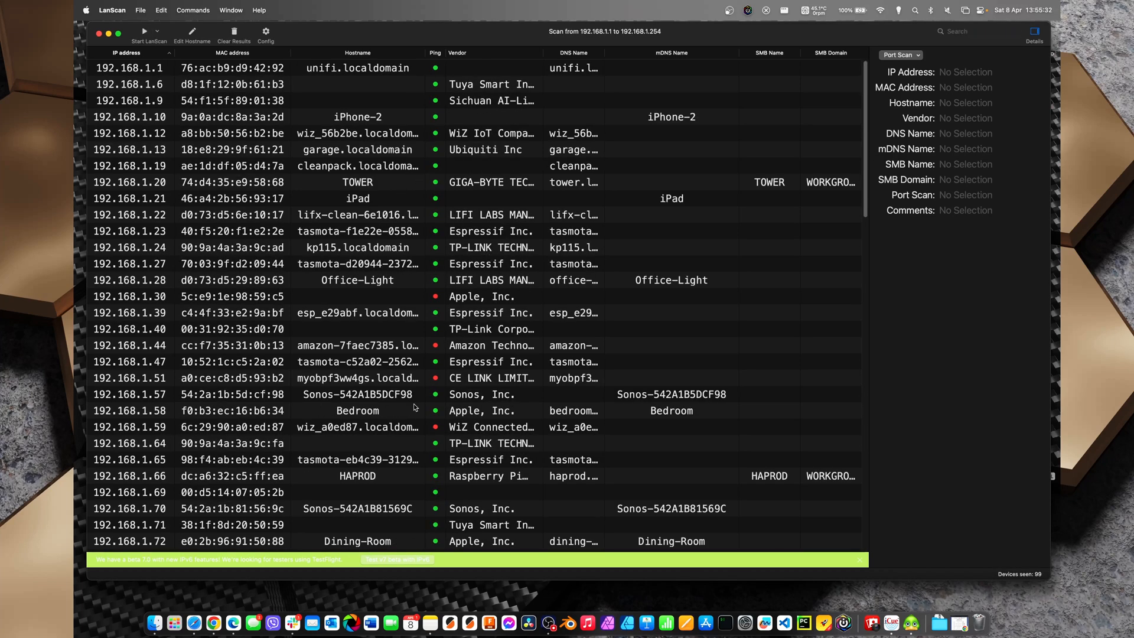
{"action": "mouse_move", "coordinate": [389, 340]}
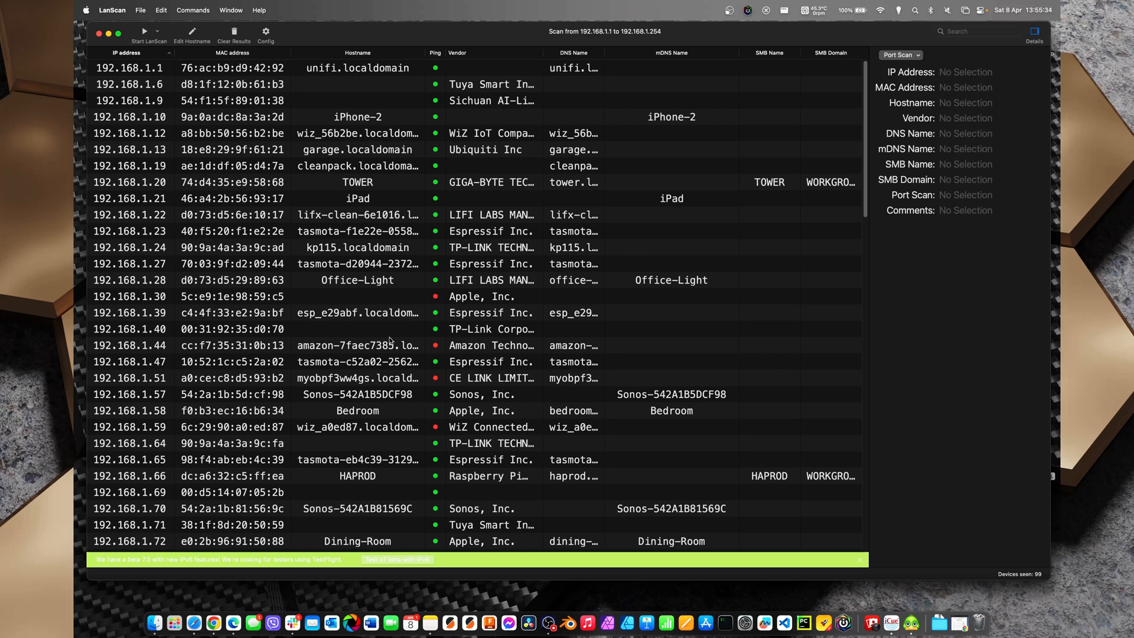
Filter LanScan results to 'wiz' and inspect the 192.168.1.12 WiZ device's details.
{"action": "type", "text": "wiz"}
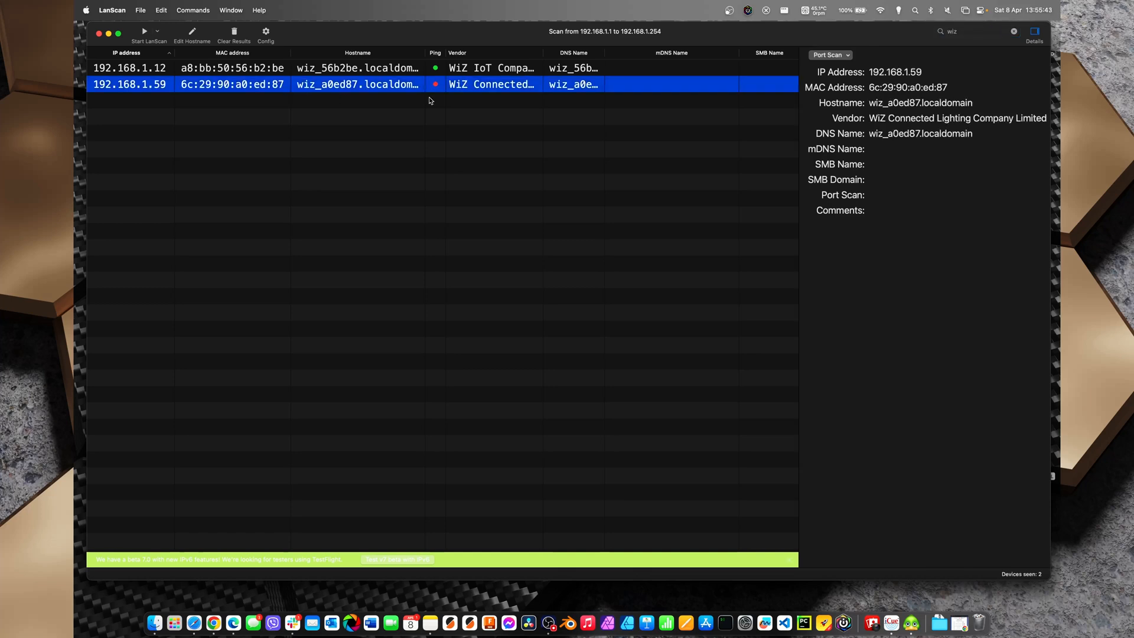
{"action": "mouse_move", "coordinate": [465, 111]}
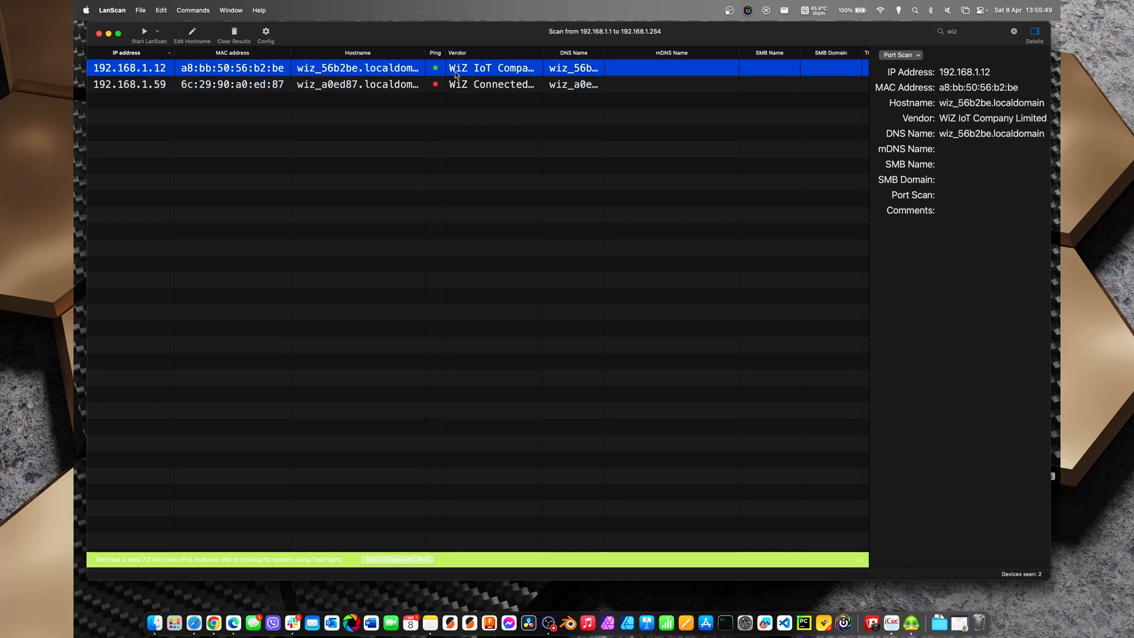
{"action": "left_click", "coordinate": [566, 142]}
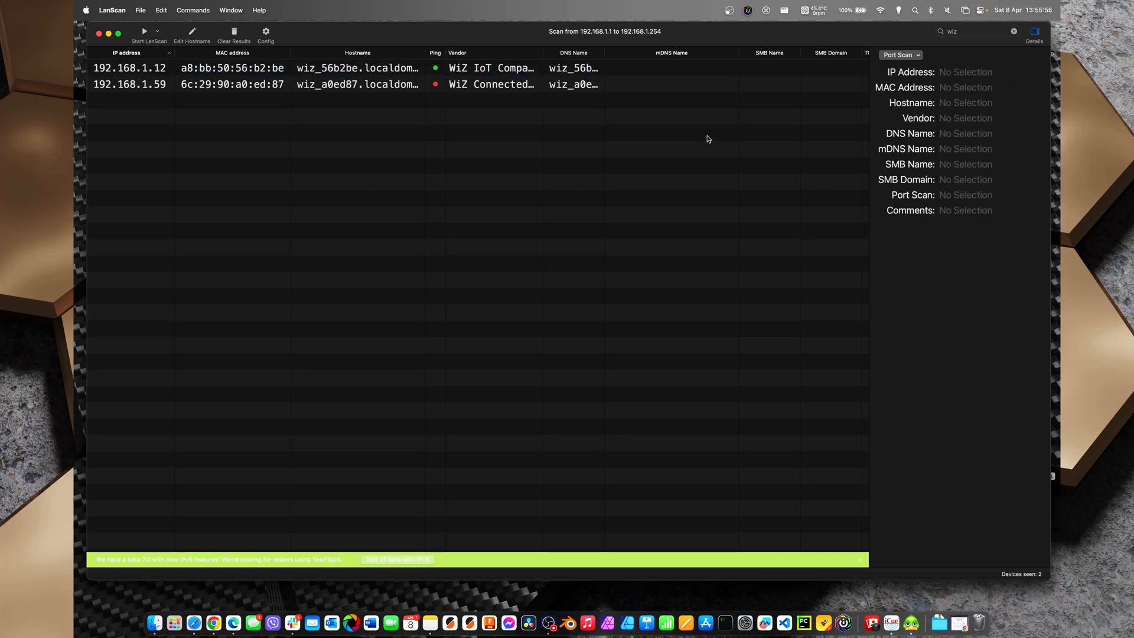
{"action": "mouse_move", "coordinate": [545, 185]}
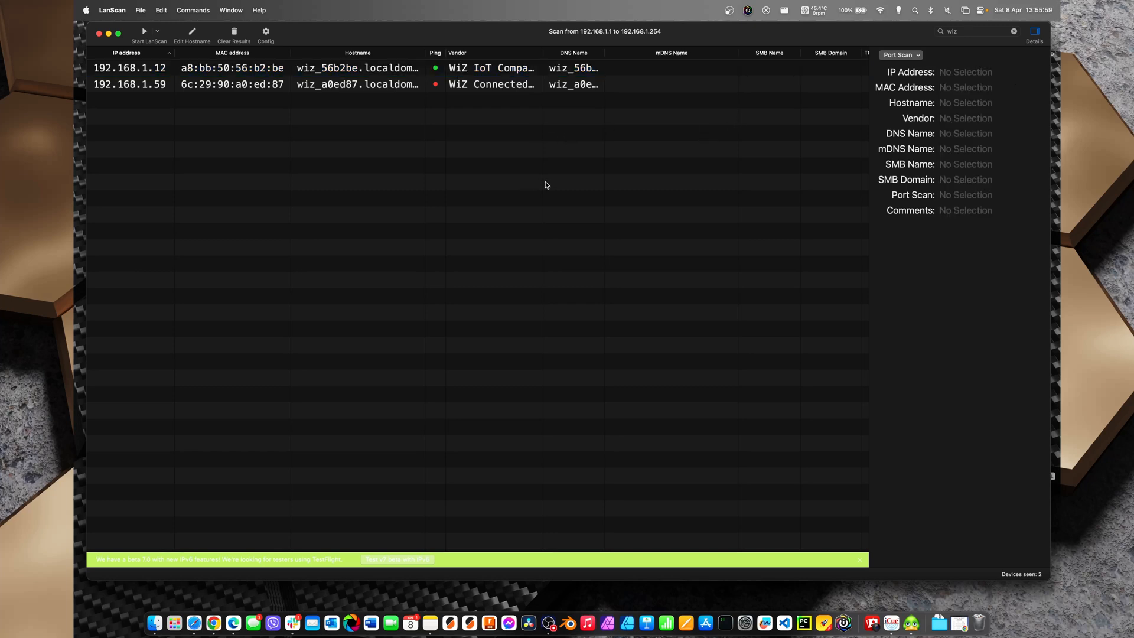
{"action": "mouse_move", "coordinate": [317, 207]}
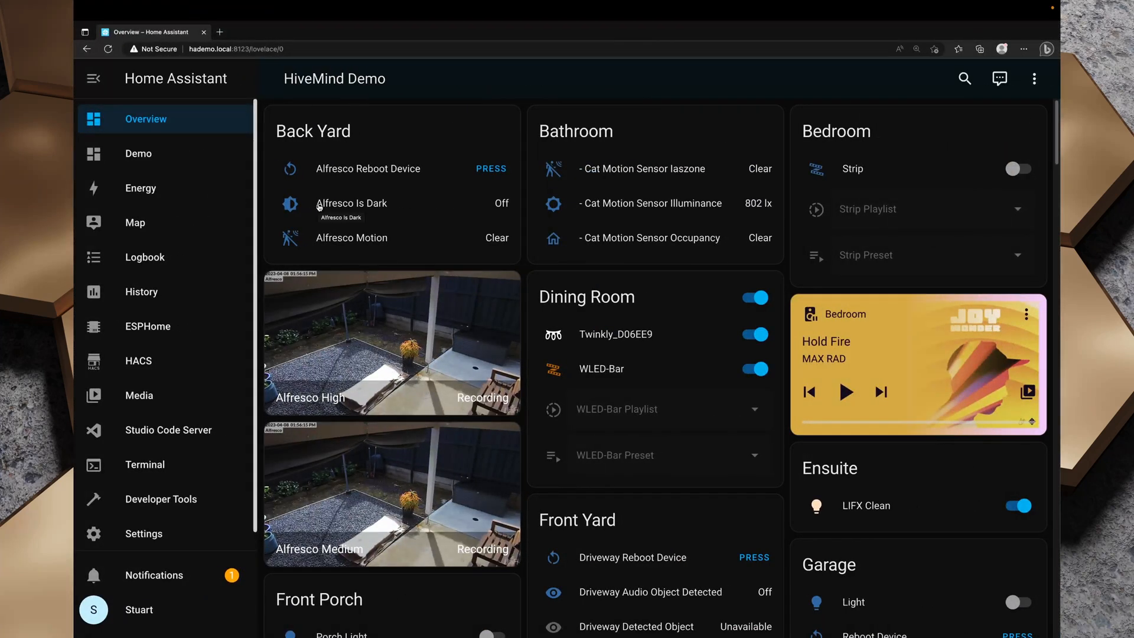
{"action": "mouse_move", "coordinate": [285, 379]}
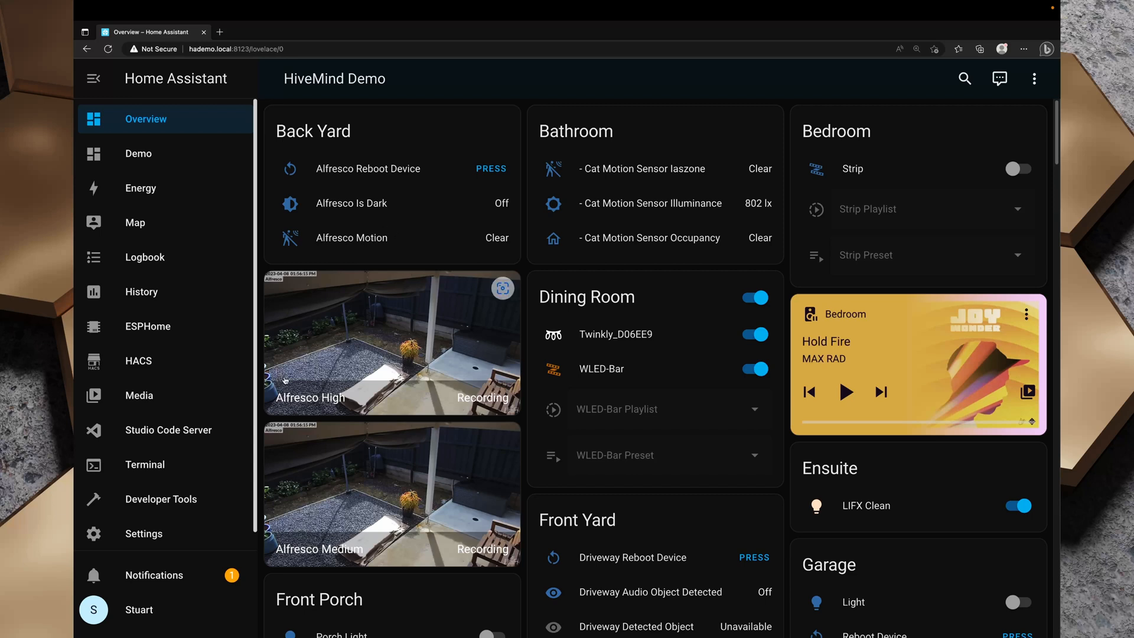
From Settings, reach Devices & Services and start adding a new integration.
{"action": "left_click", "coordinate": [143, 532]}
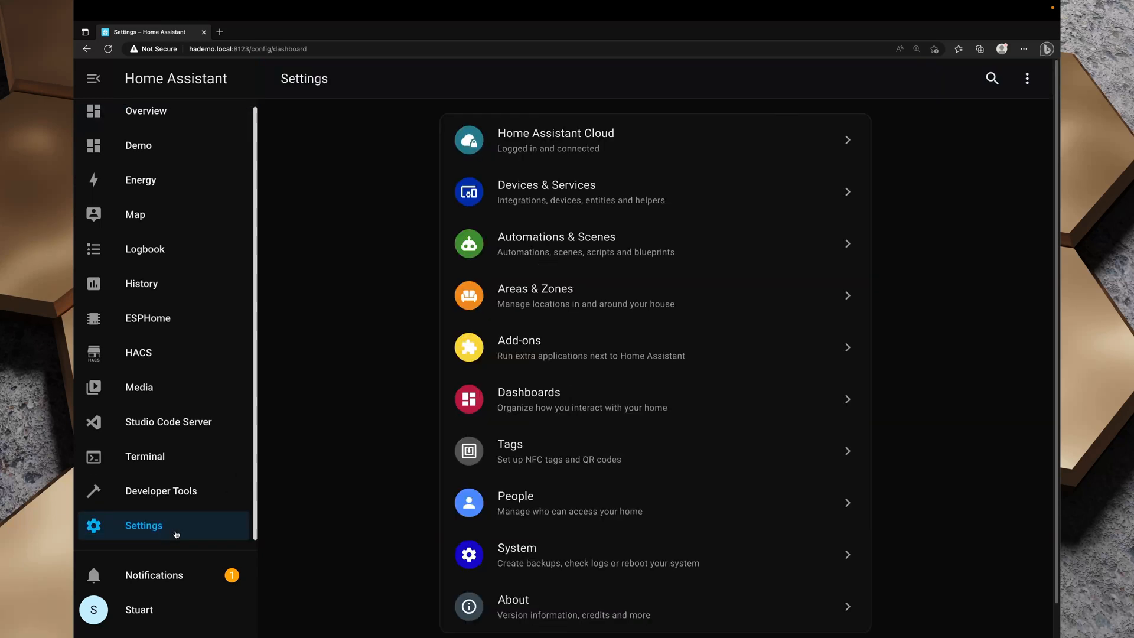
{"action": "left_click", "coordinate": [545, 191]}
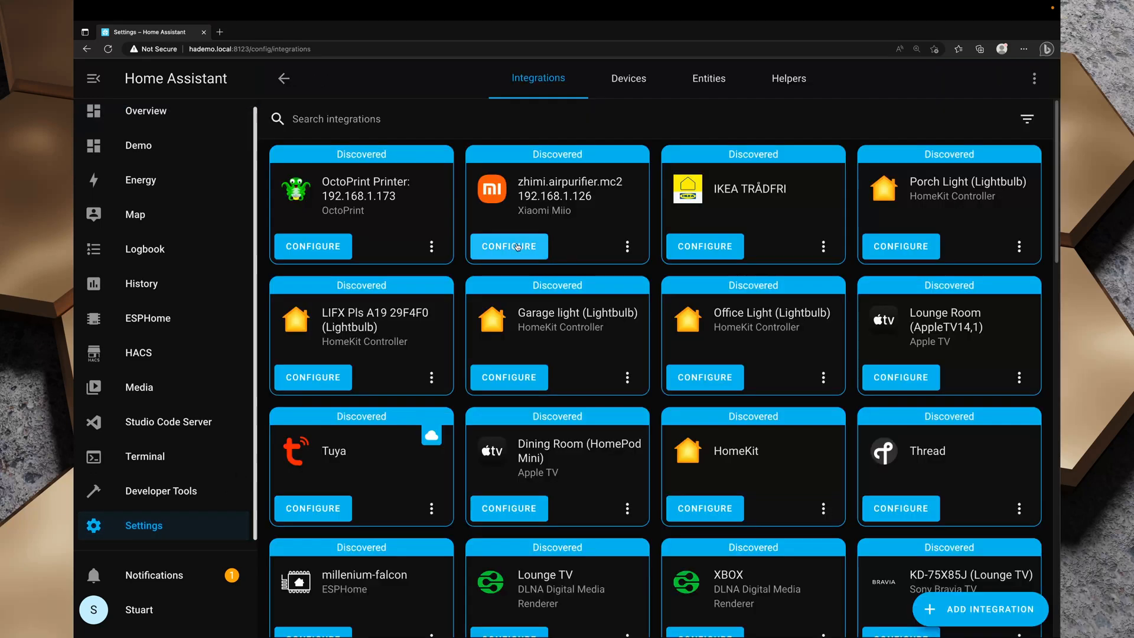
{"action": "scroll", "scroll_direction": "down", "scroll_amount": 3}
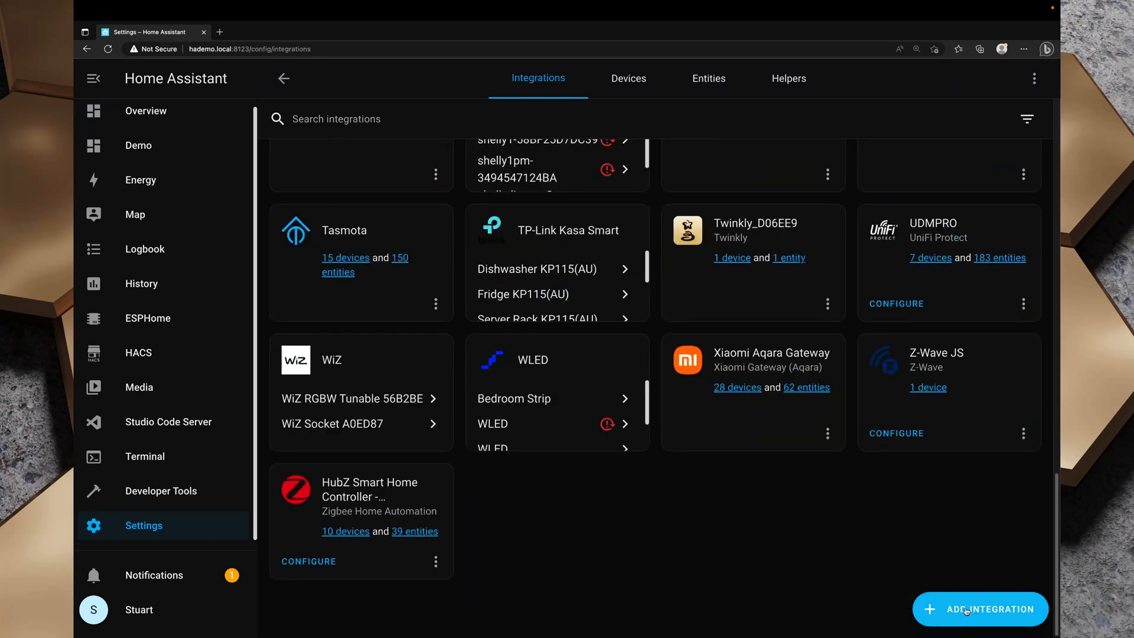
{"action": "left_click", "coordinate": [980, 609]}
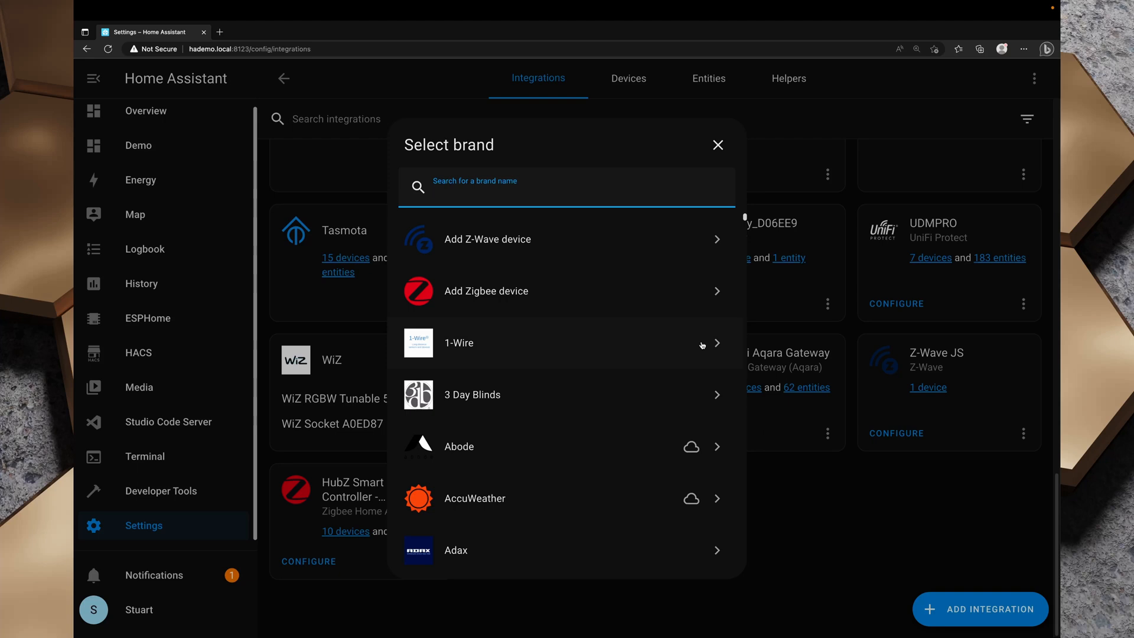
Submit WiZ discovery with an empty IP address and close the 'No devices found' result.
{"action": "type", "text": "wiz"}
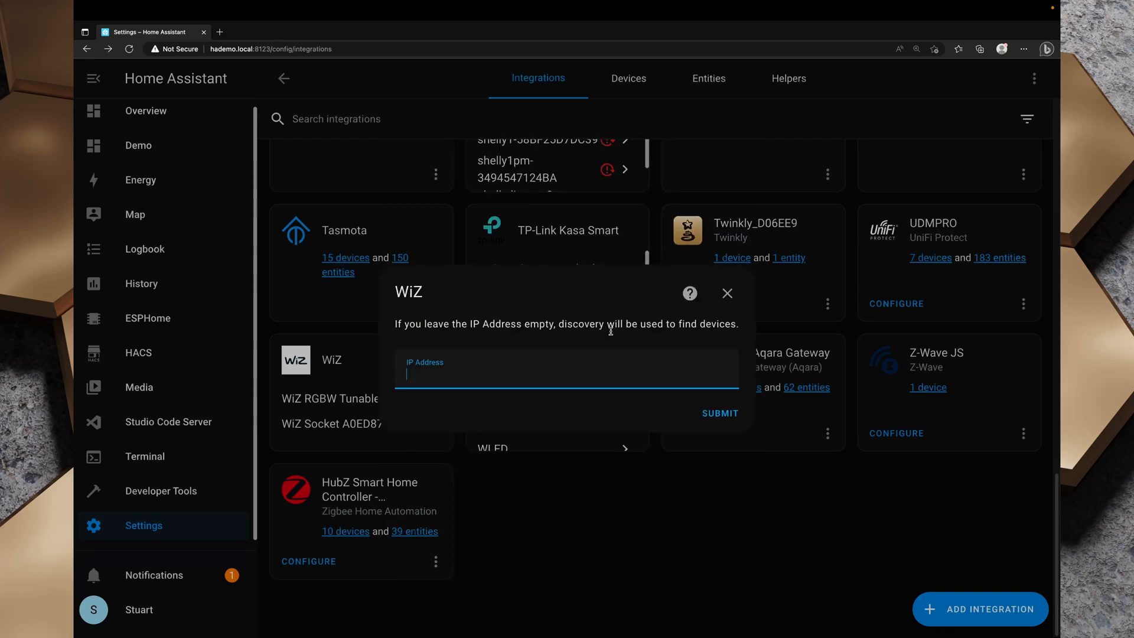
{"action": "mouse_move", "coordinate": [441, 343]}
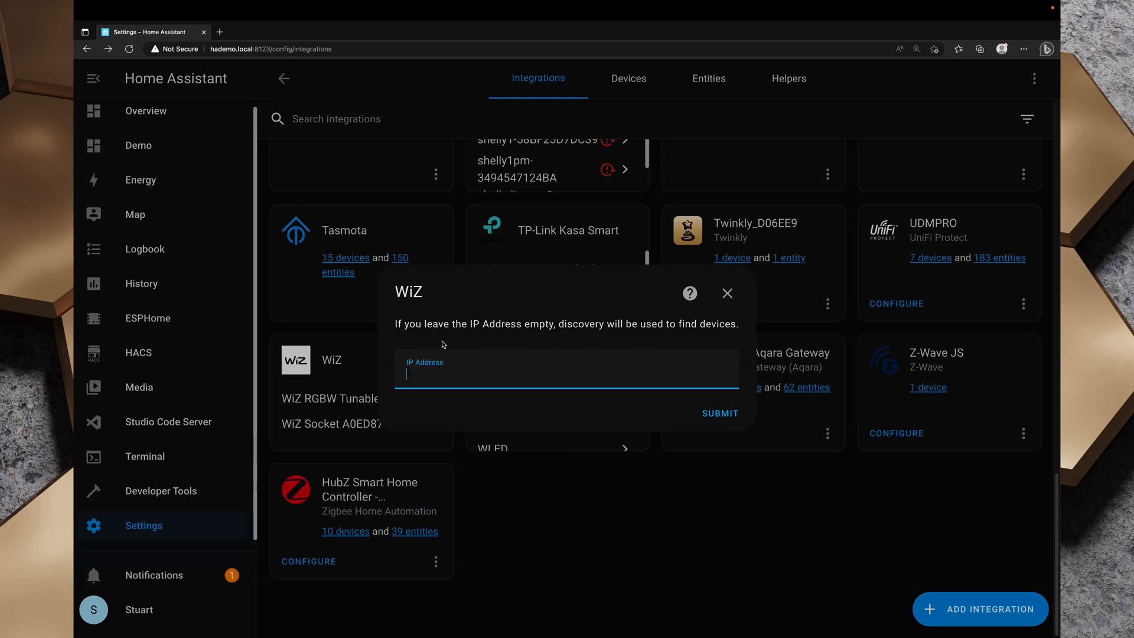
{"action": "left_click", "coordinate": [480, 324]}
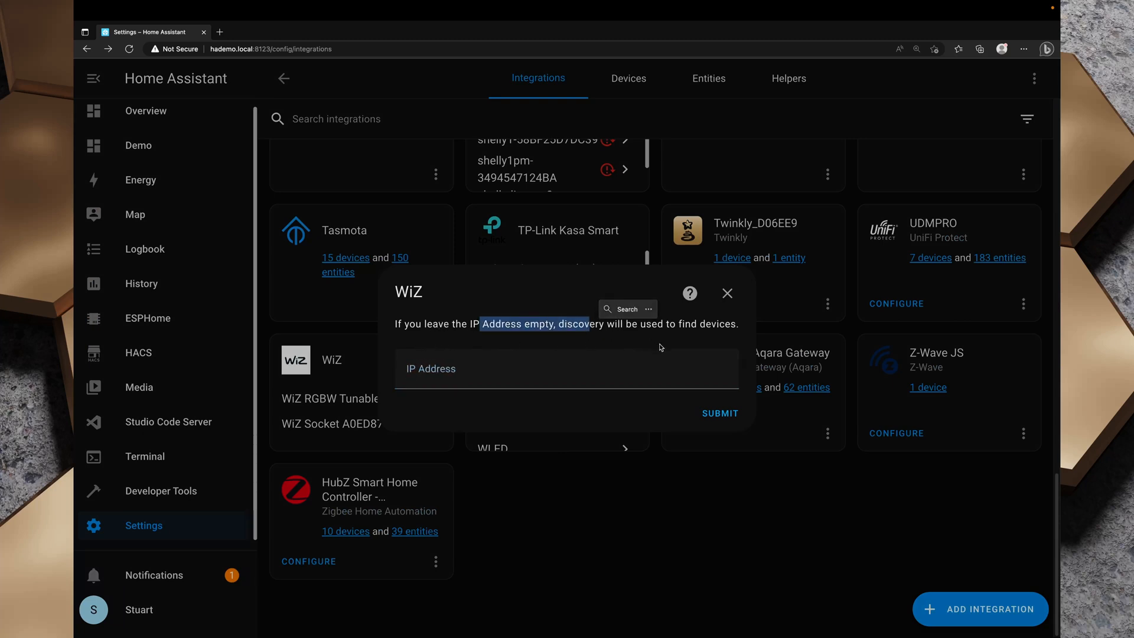
{"action": "left_click", "coordinate": [719, 413]}
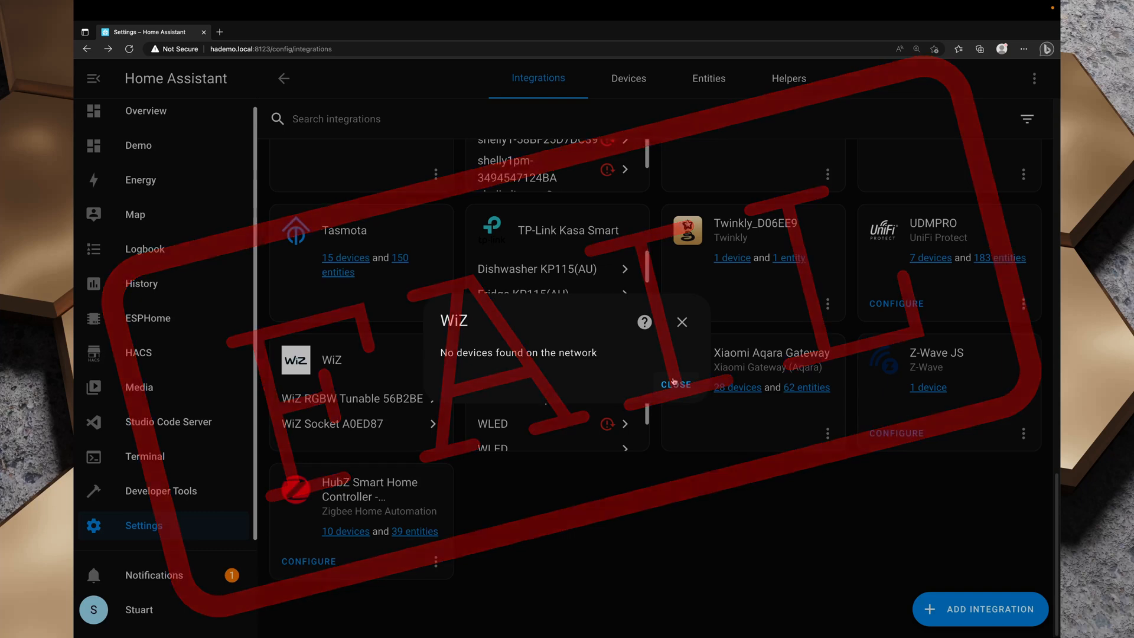
{"action": "left_click", "coordinate": [675, 384]}
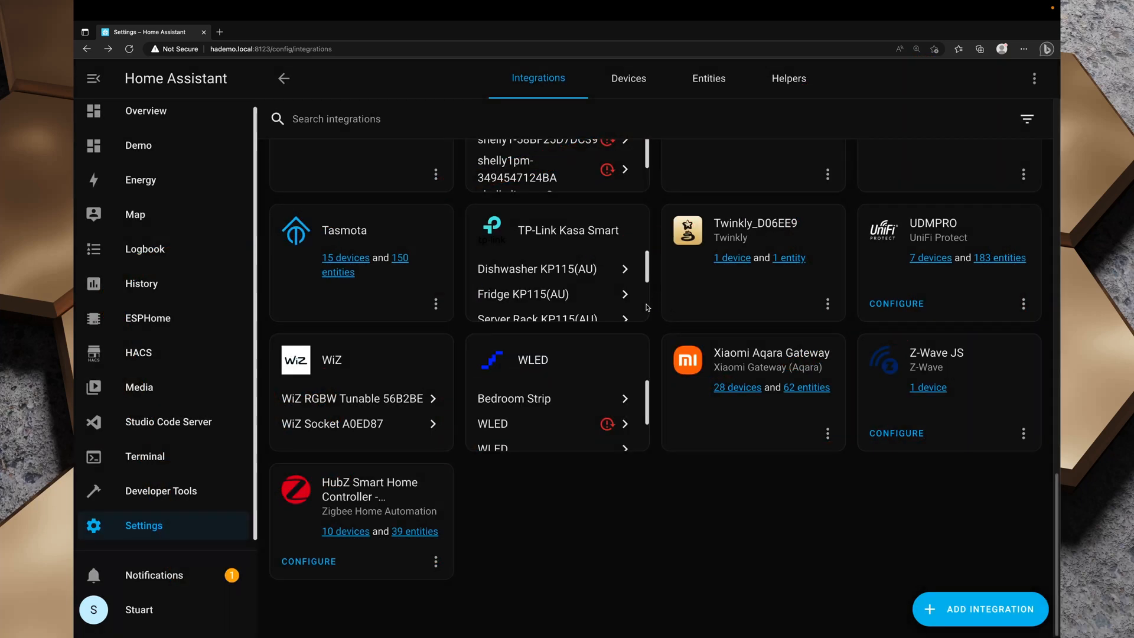
{"action": "mouse_move", "coordinate": [679, 295]}
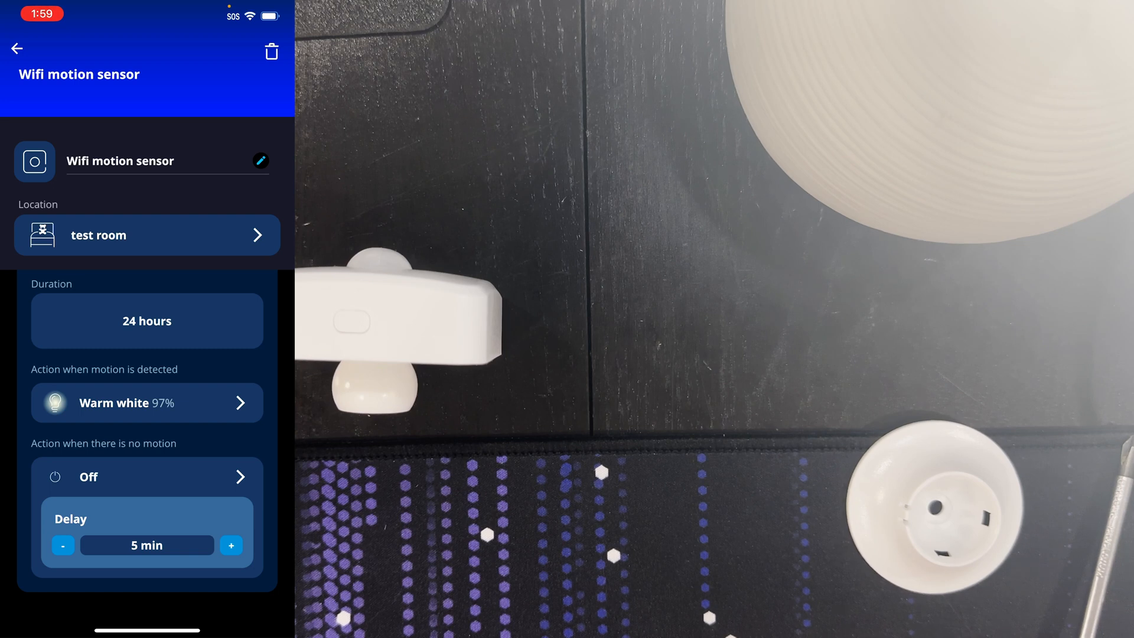
{"action": "left_click", "coordinate": [260, 161]}
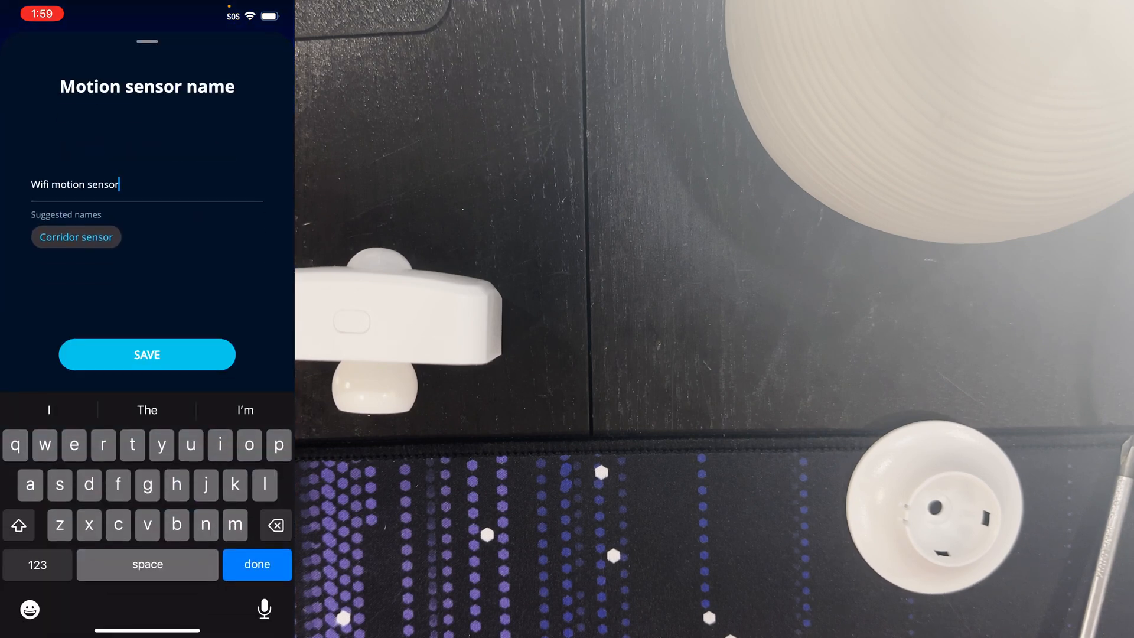
{"action": "left_click", "coordinate": [146, 354]}
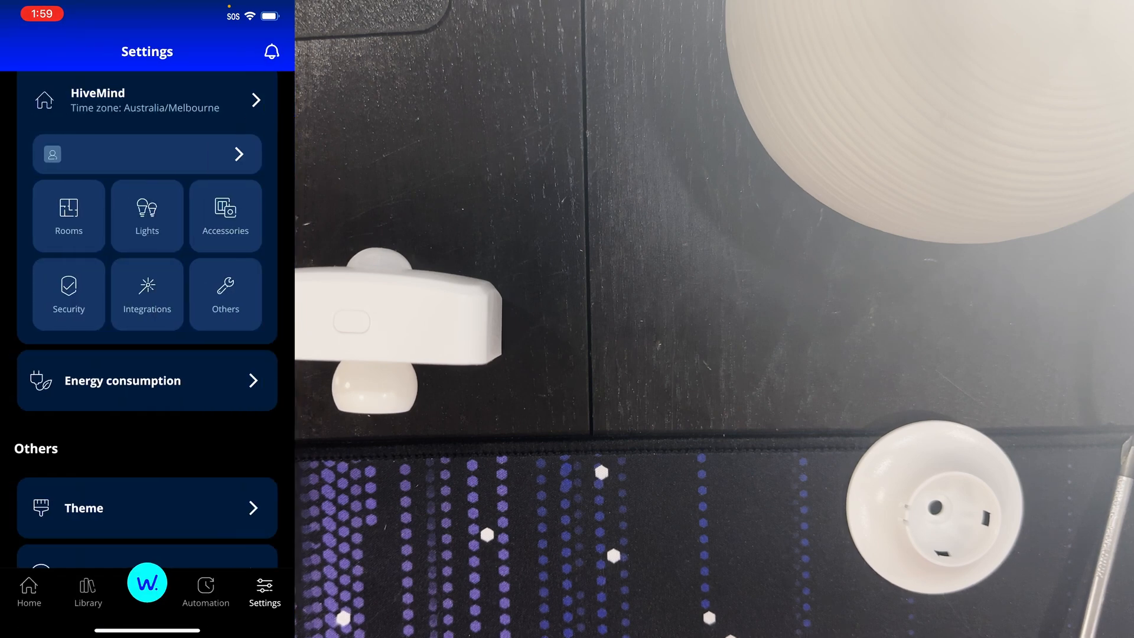
{"action": "scroll", "scroll_direction": "down", "scroll_amount": 3}
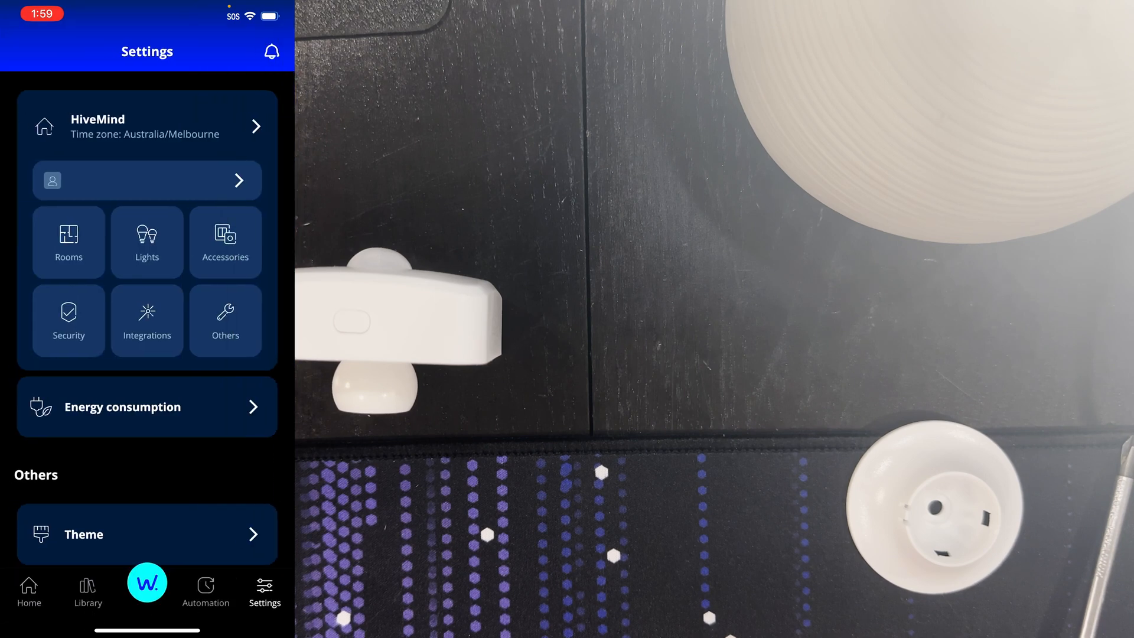
{"action": "scroll", "scroll_direction": "down", "scroll_amount": 3}
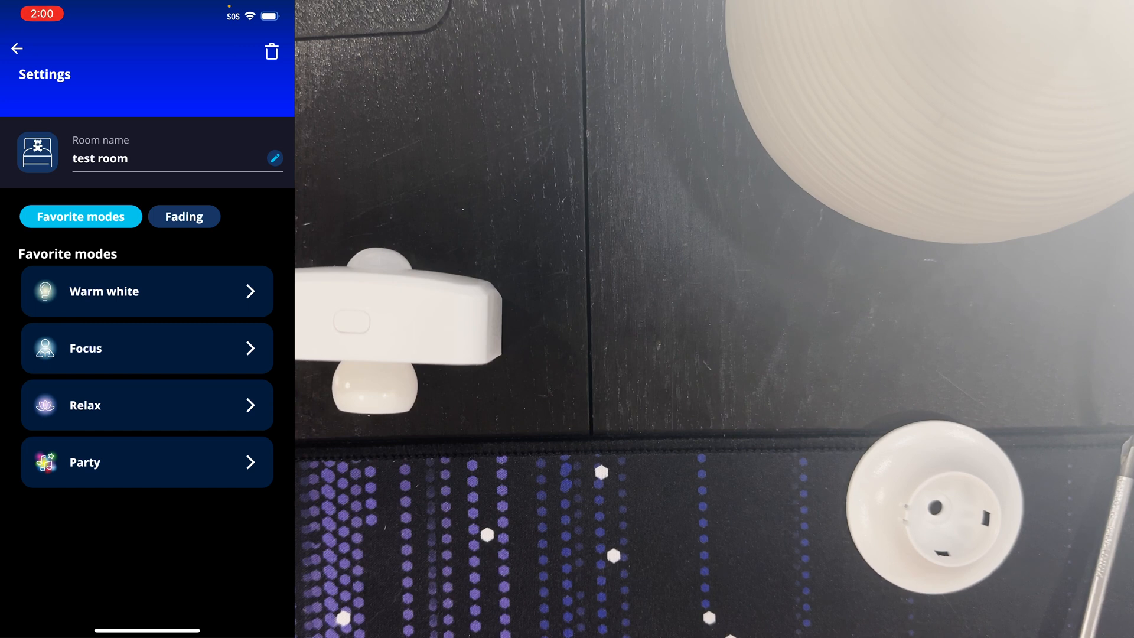
{"action": "left_click", "coordinate": [17, 47]}
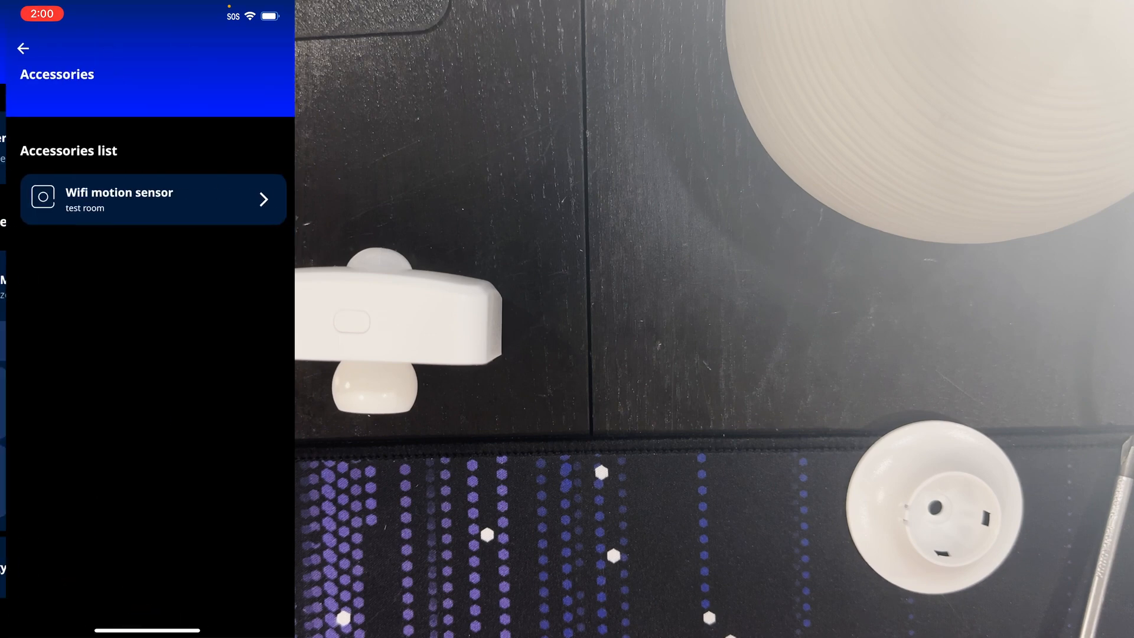
{"action": "left_click", "coordinate": [153, 198]}
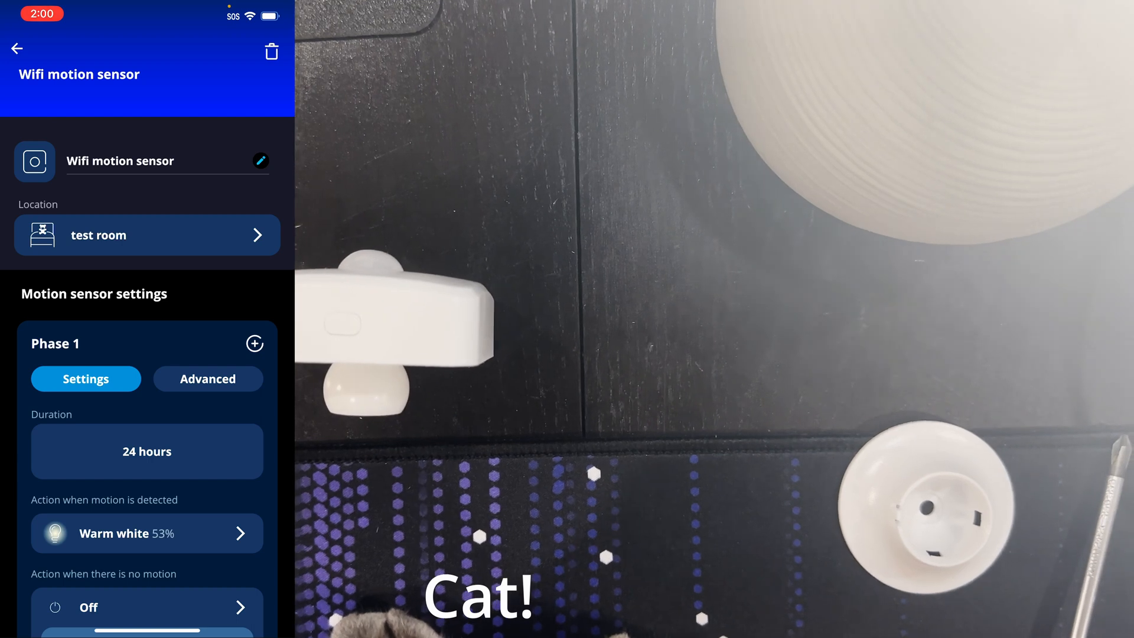